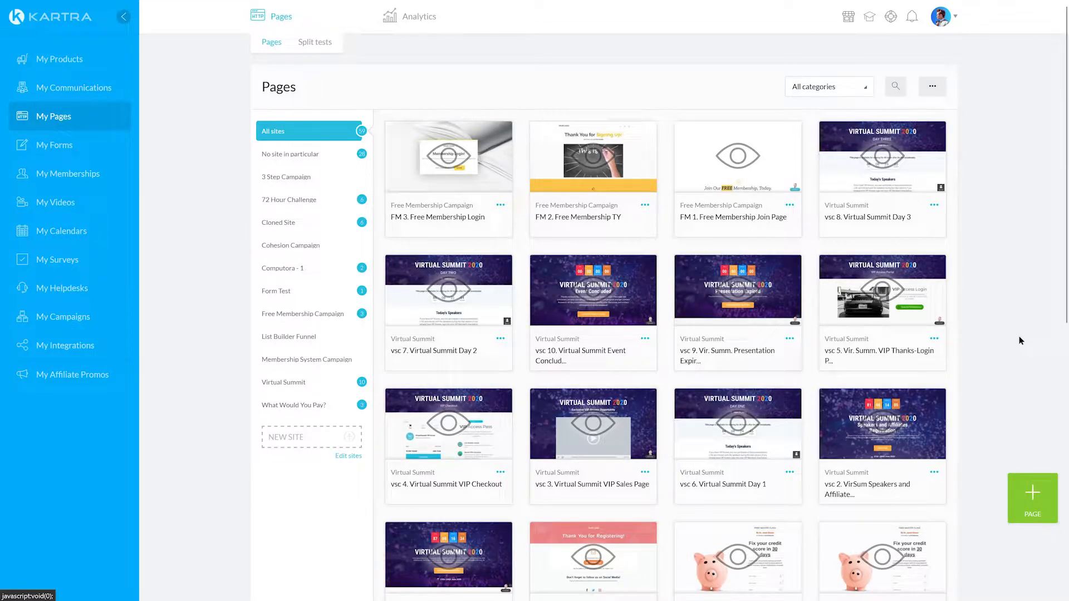
mouse_move(1011, 351)
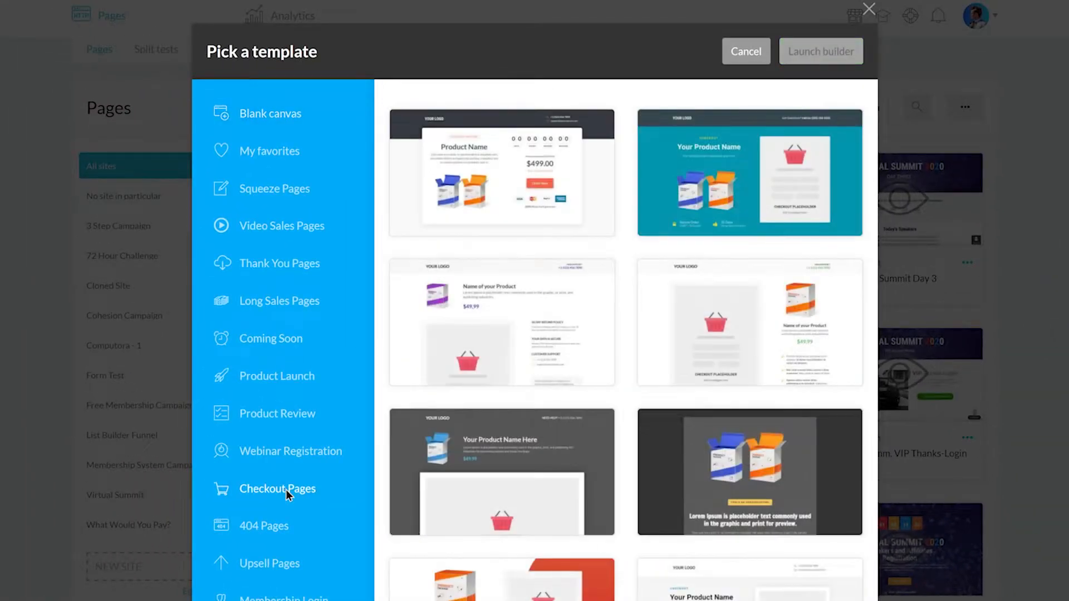
Step: Scroll through the Checkout Pages templates to pick a purple checkout template
scroll("down", 3)
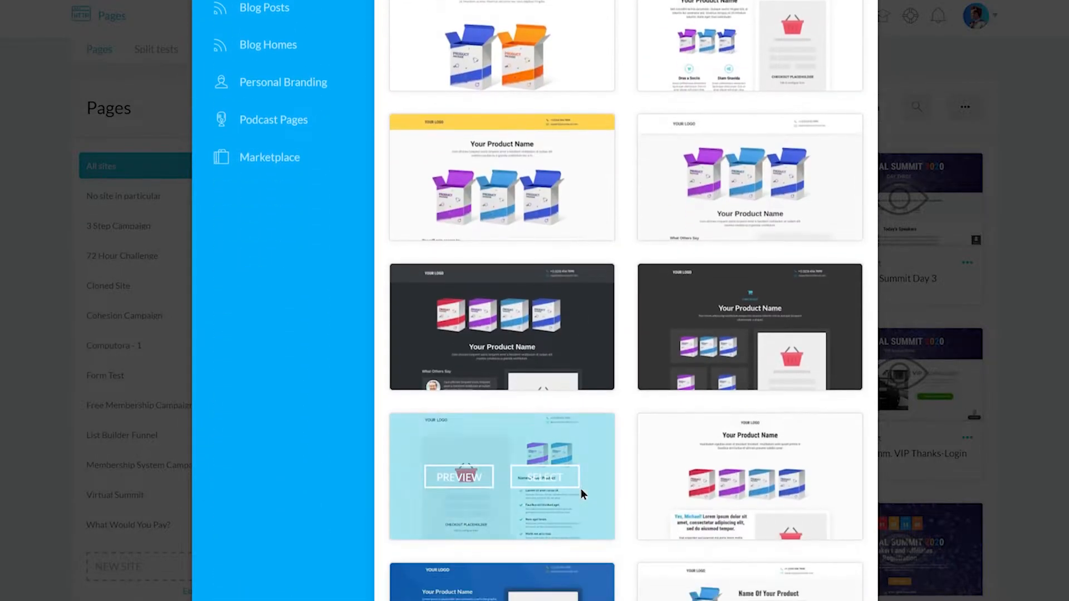
scroll("down", 3)
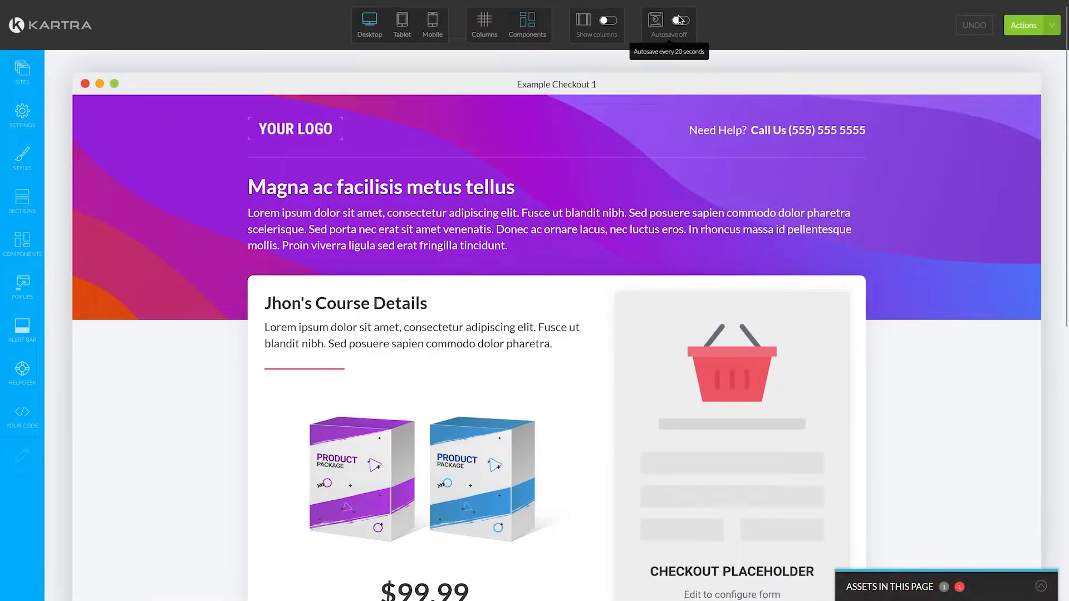
Step: Switch Autosave on for 'Example Checkout 1' and scroll down the page
left_click(678, 21)
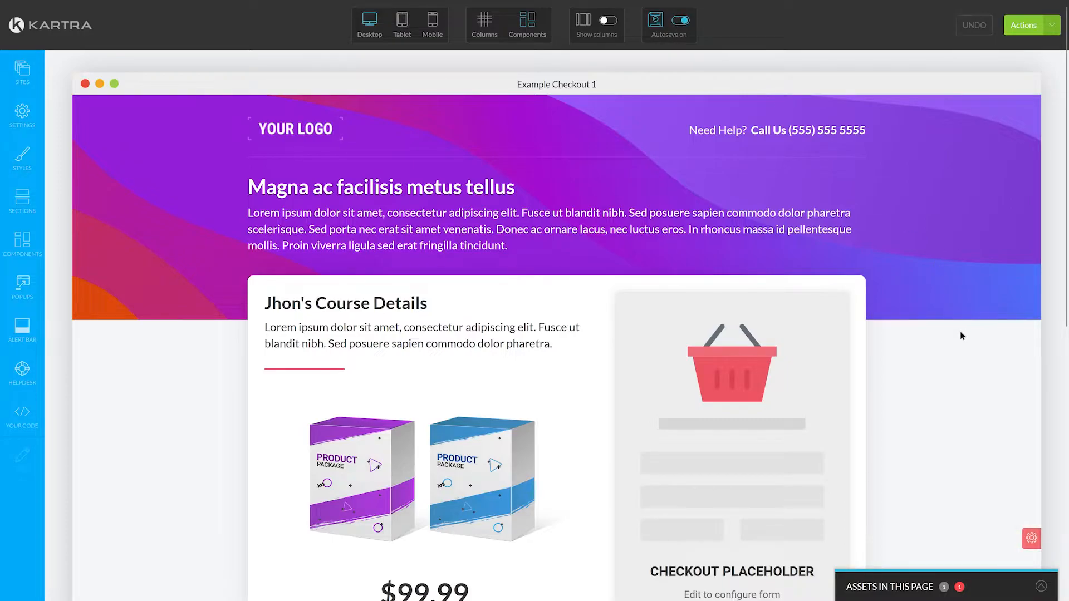
scroll("down", 3)
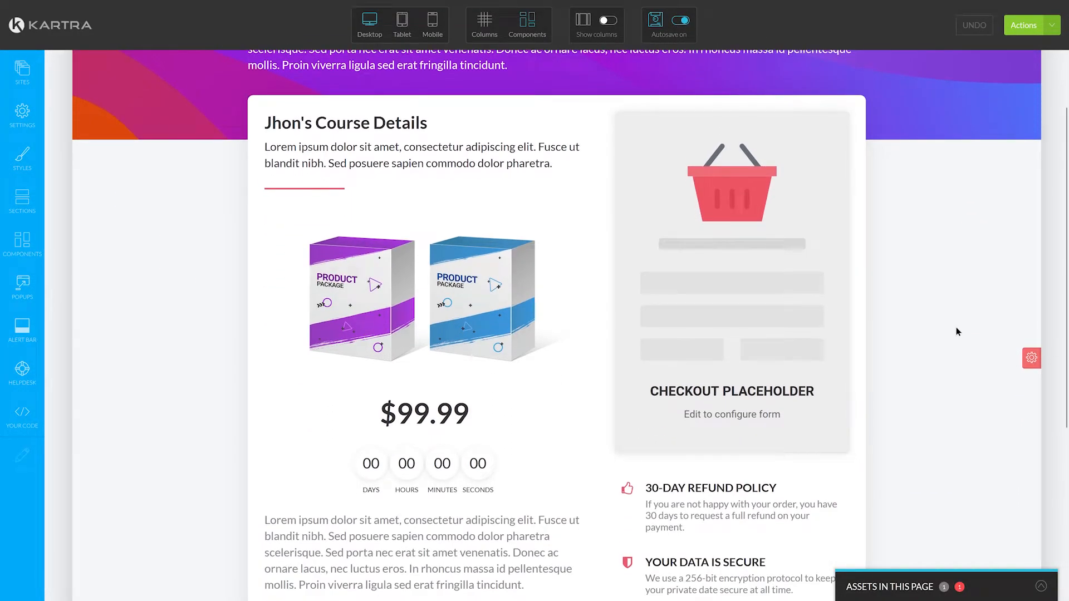
mouse_move(955, 327)
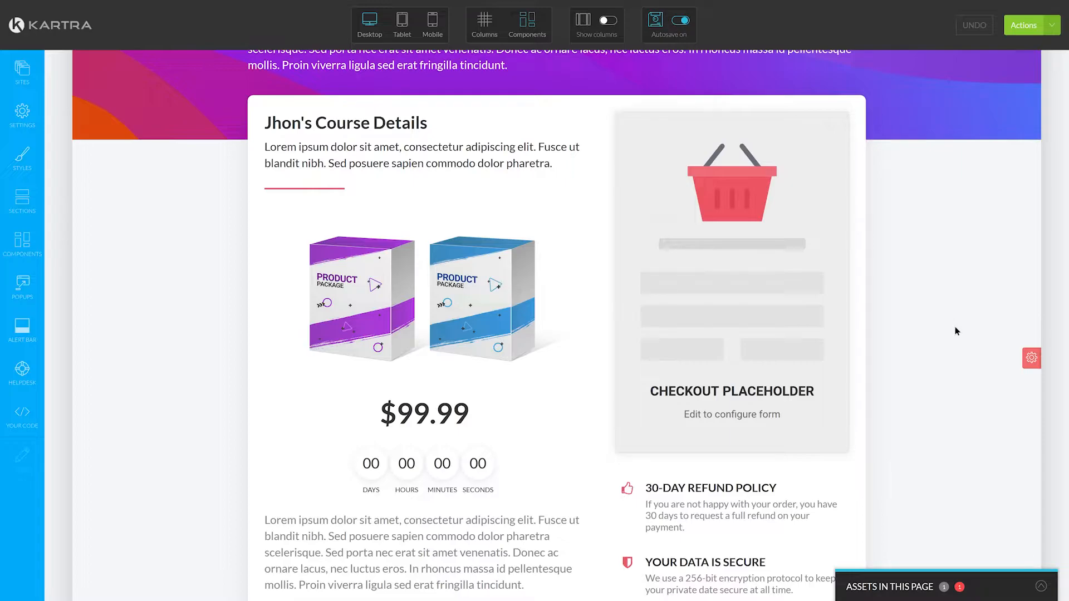
mouse_move(851, 301)
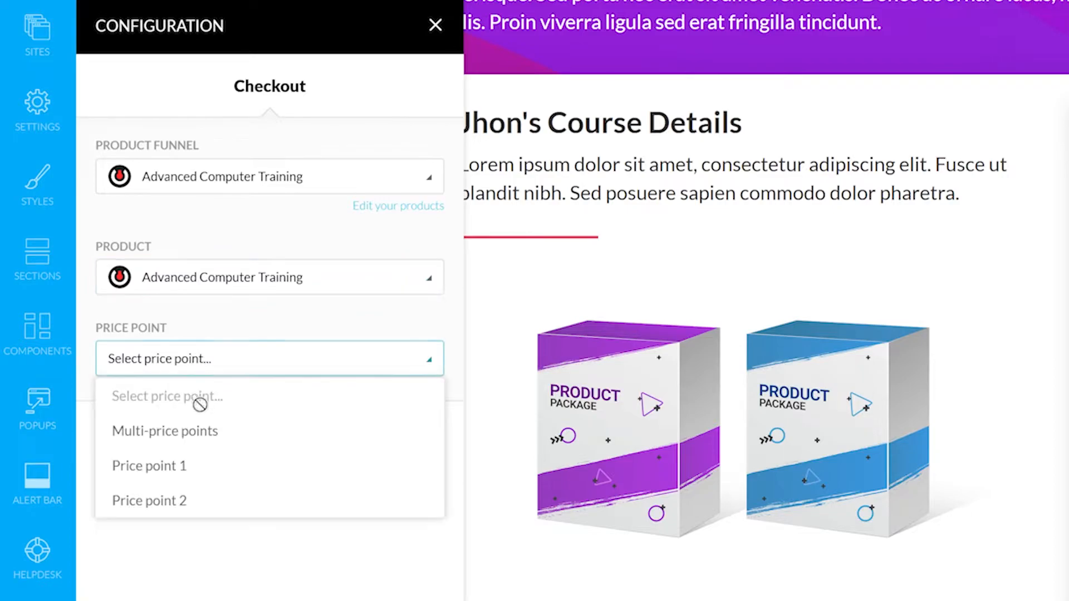
Step: Set the checkout to Price point 1 with a two-step checkout form and apply it
left_click(149, 465)
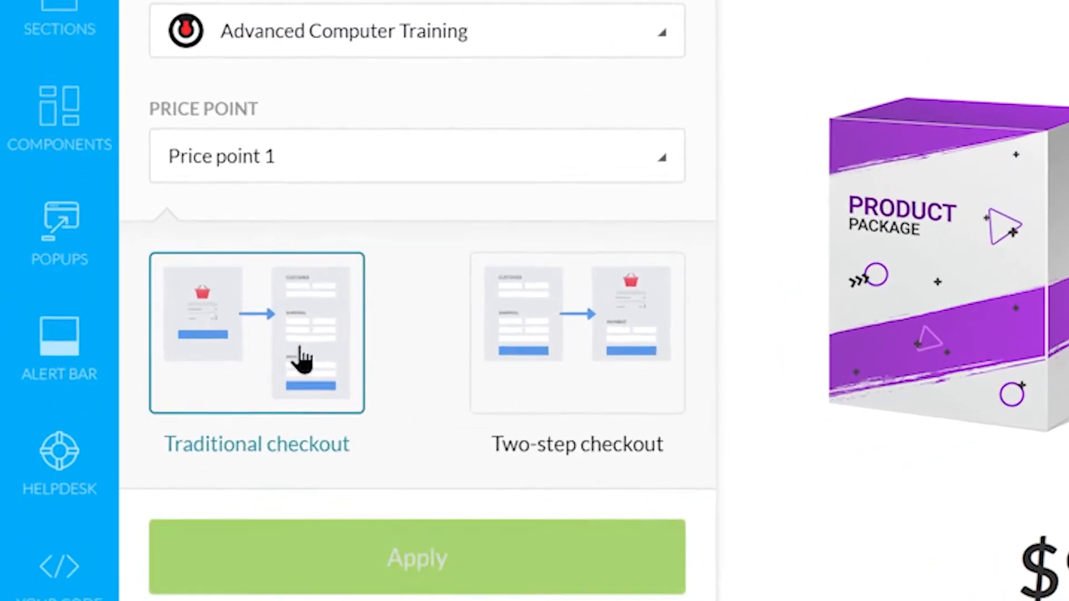
scroll("down", 3)
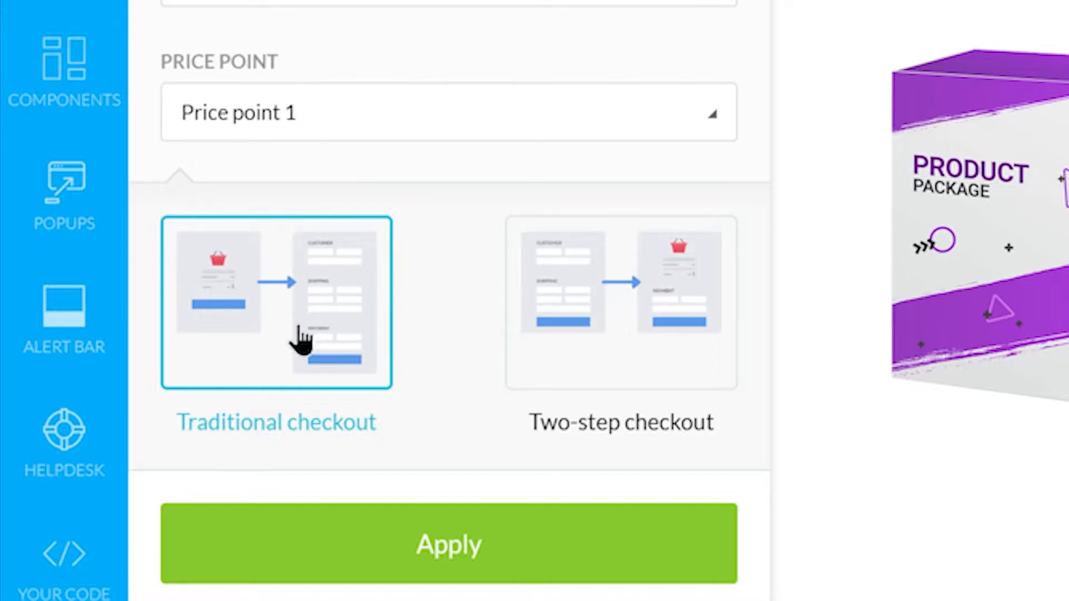
mouse_move(540, 309)
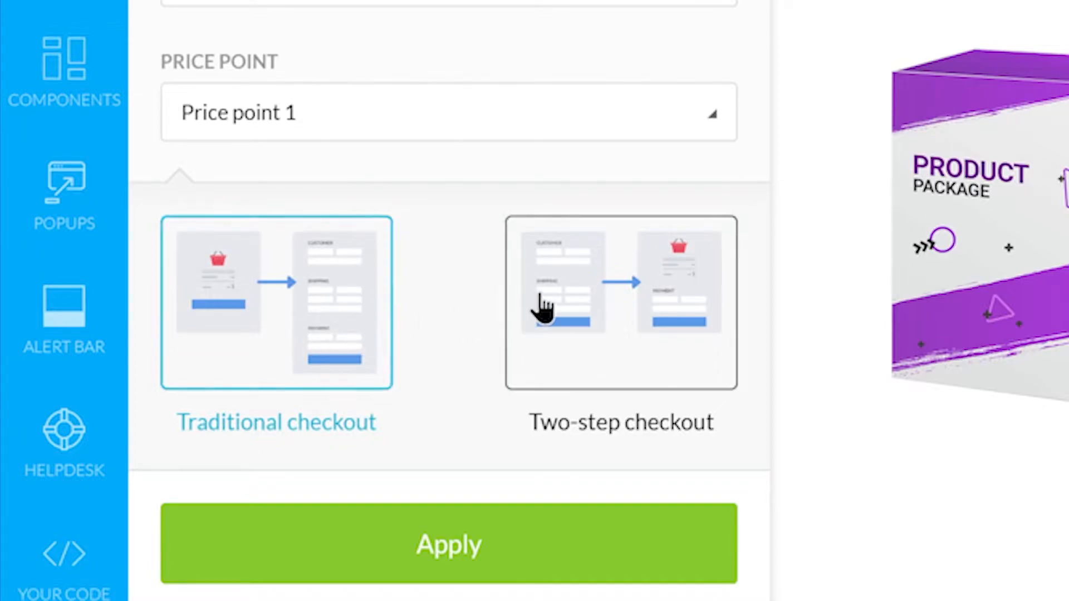
left_click(620, 303)
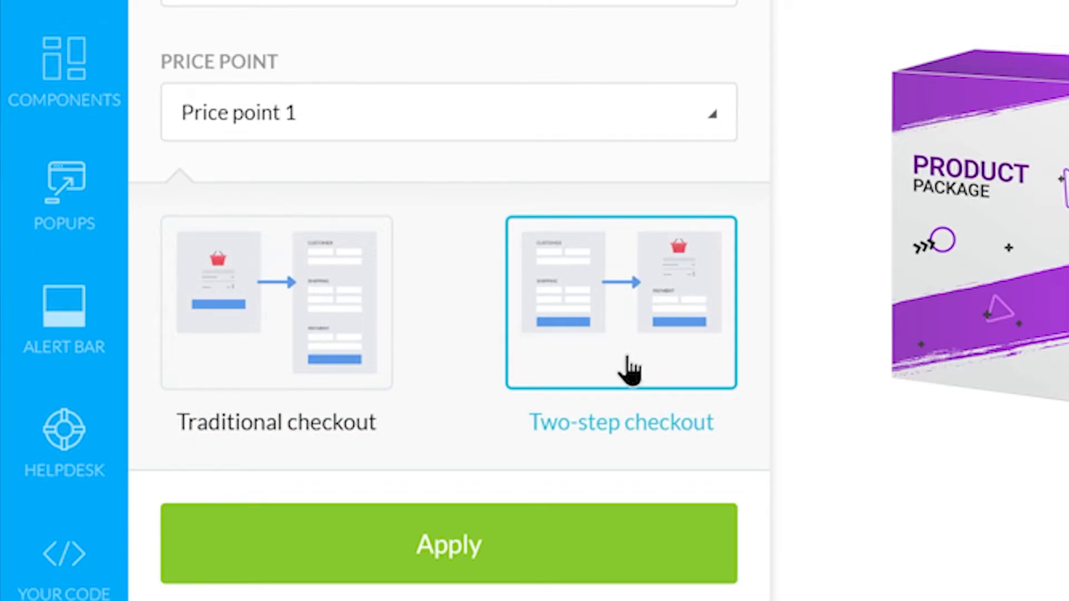
mouse_move(503, 560)
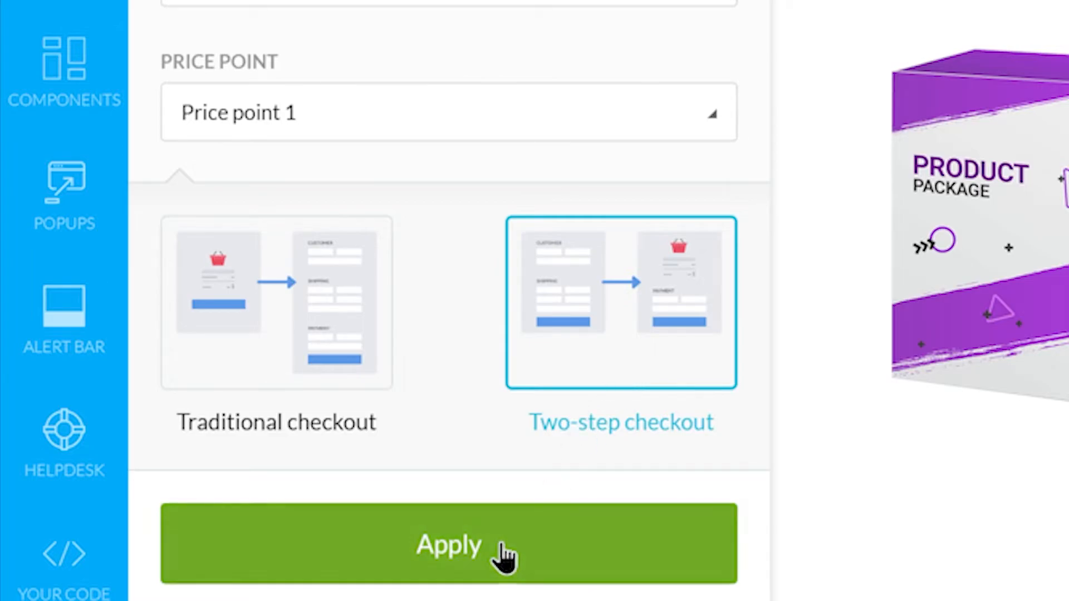
left_click(452, 547)
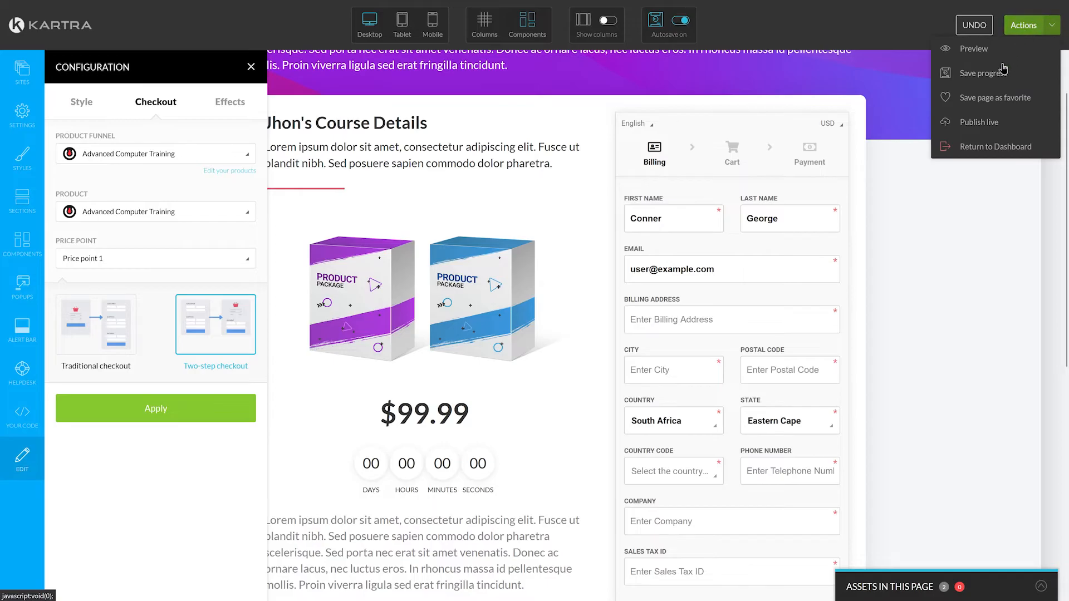
Step: Choose Publish live from the Actions dropdown
left_click(978, 122)
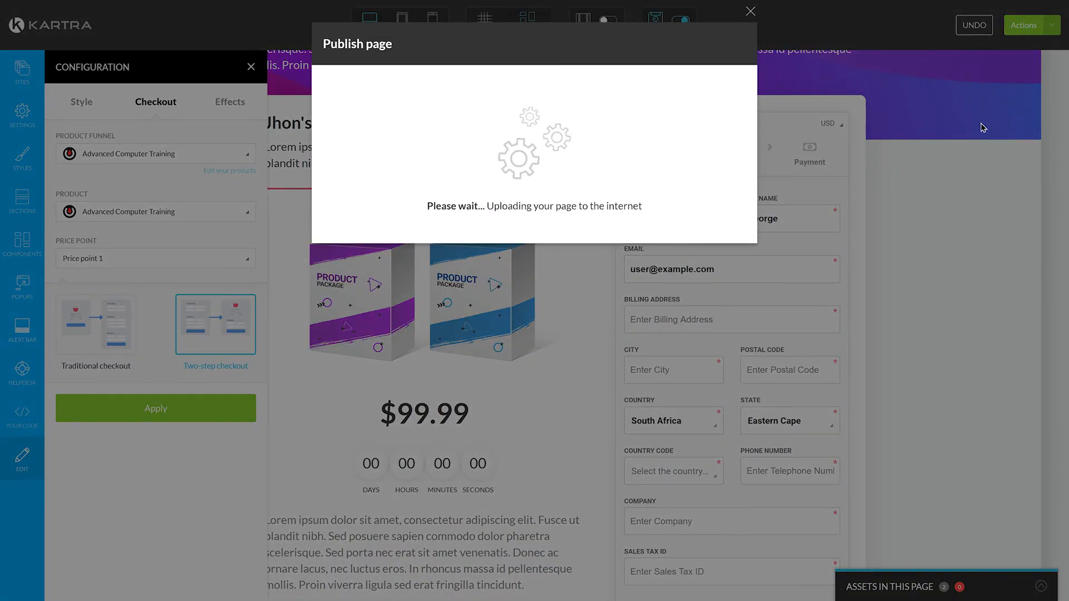